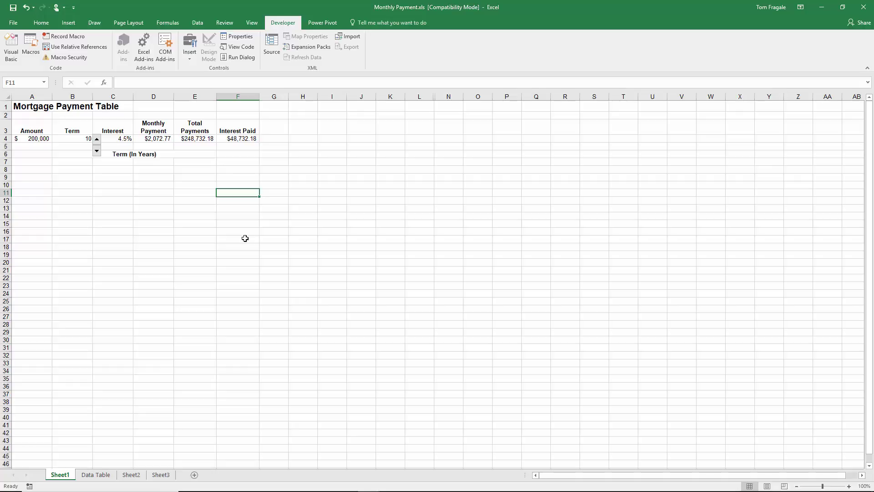
pyautogui.moveTo(244, 241)
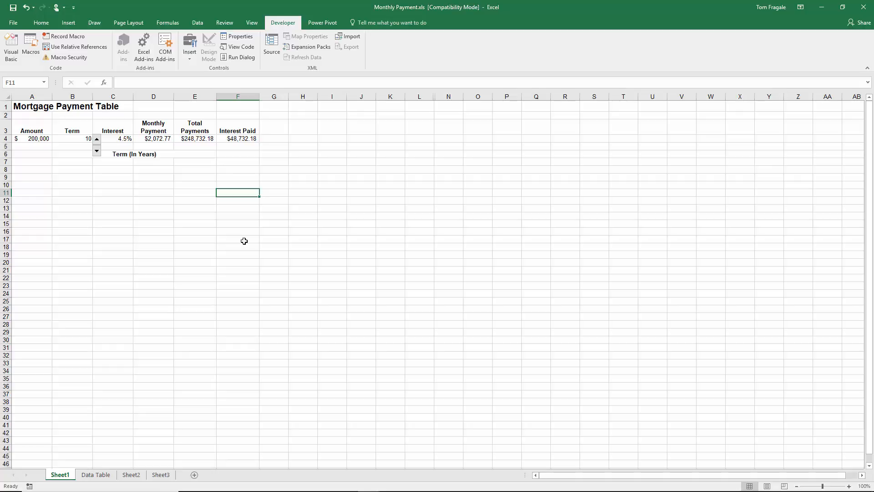
pyautogui.moveTo(149, 406)
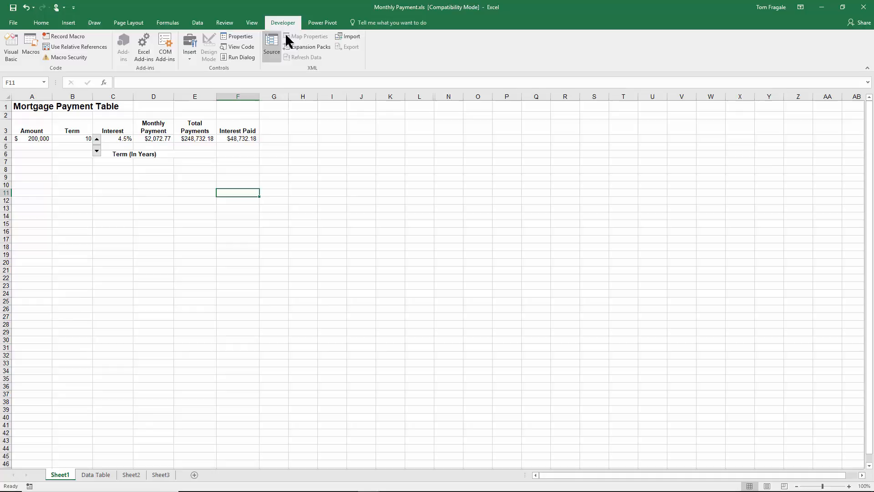
pyautogui.moveTo(293, 30)
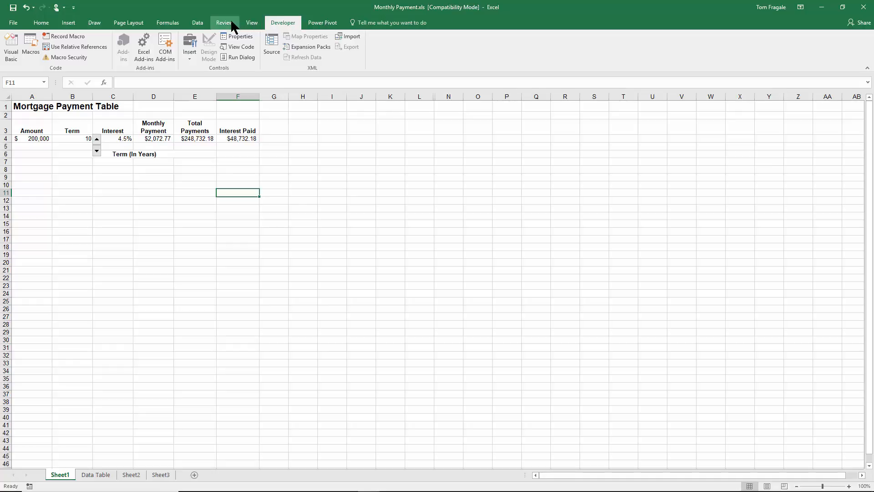
pyautogui.moveTo(16, 22)
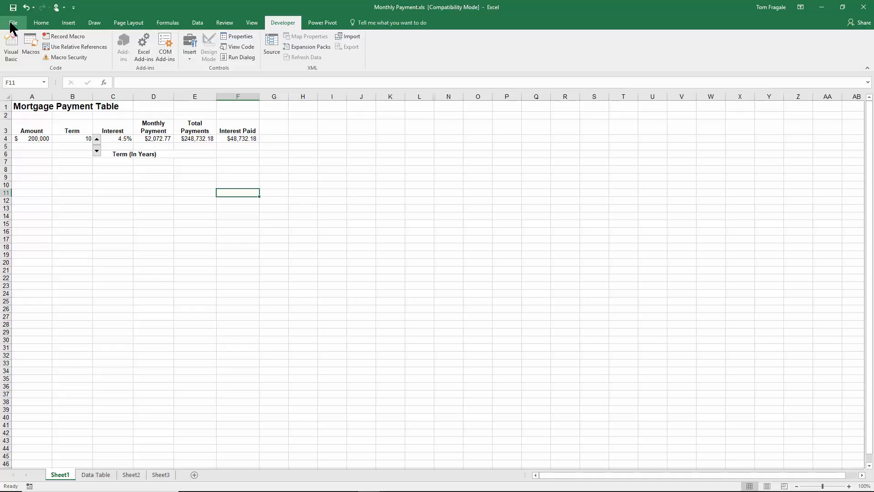
# - Enable the Developer tab through Excel Options' ribbon customization settings
pyautogui.click(15, 22)
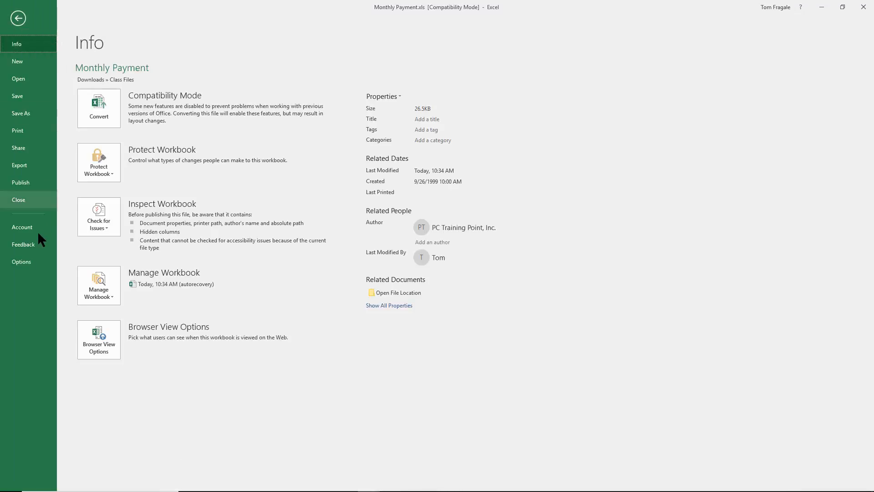
pyautogui.click(18, 18)
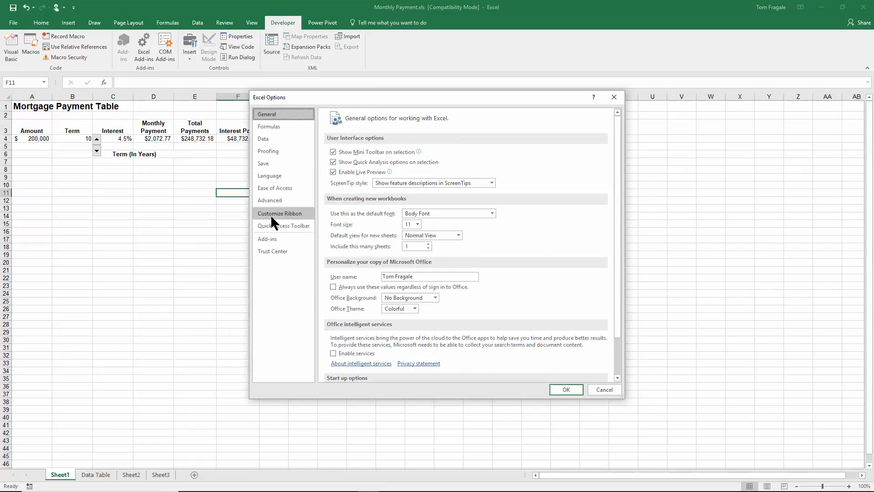
pyautogui.click(280, 213)
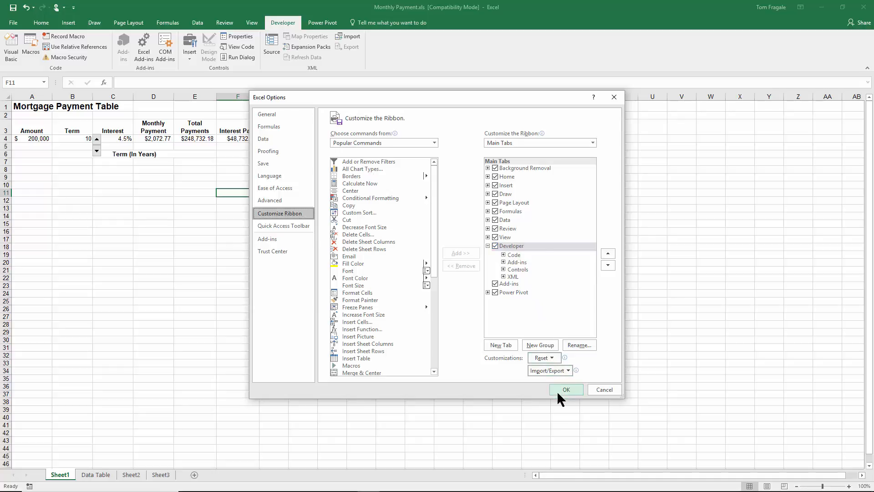
pyautogui.click(567, 389)
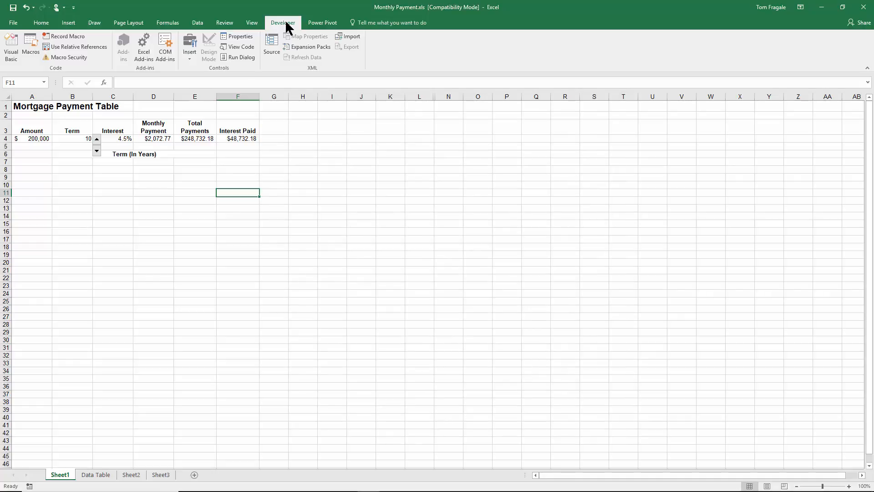
pyautogui.moveTo(293, 27)
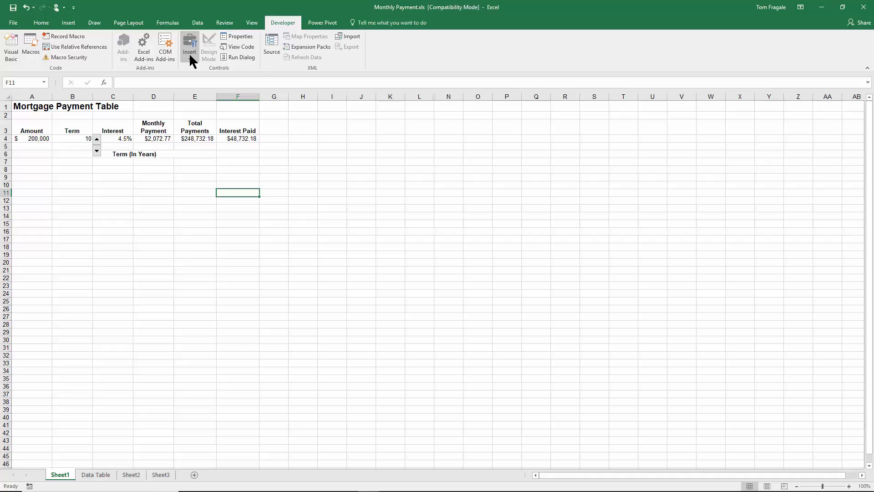
# - Show the Developer Insert gallery of form and ActiveX controls
pyautogui.click(189, 46)
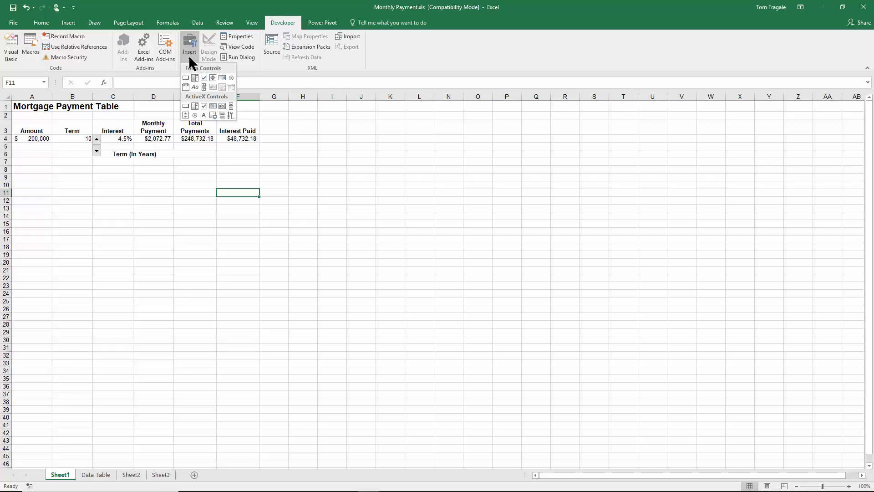
pyautogui.moveTo(232, 105)
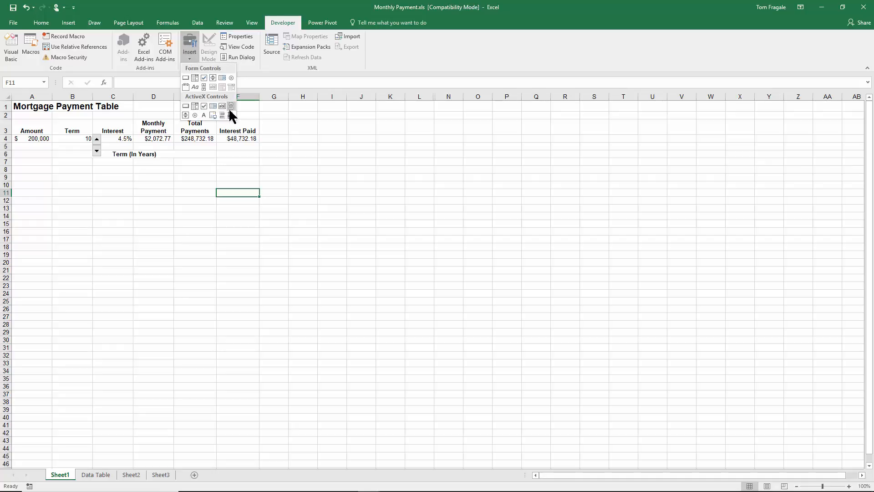
pyautogui.moveTo(231, 106)
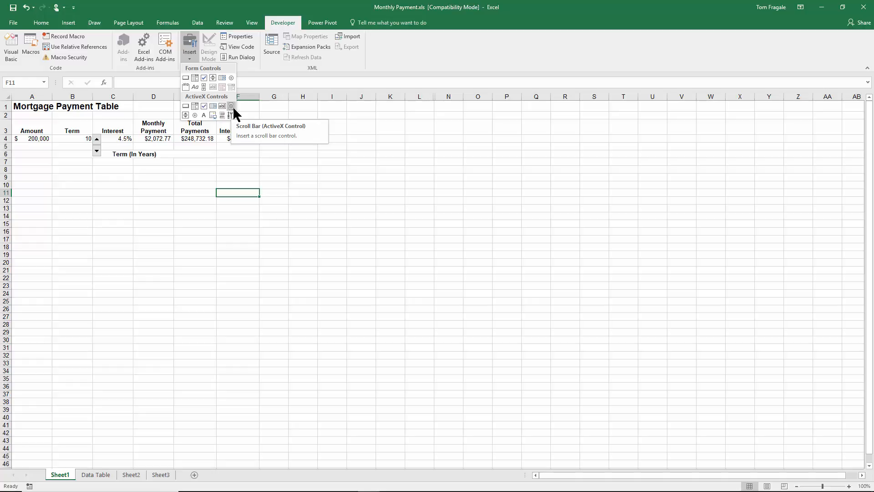
pyautogui.moveTo(215, 113)
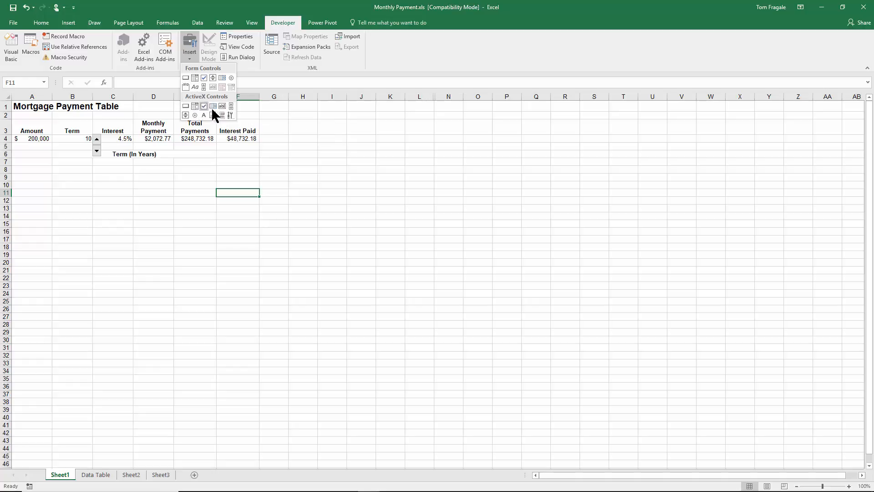
pyautogui.moveTo(231, 105)
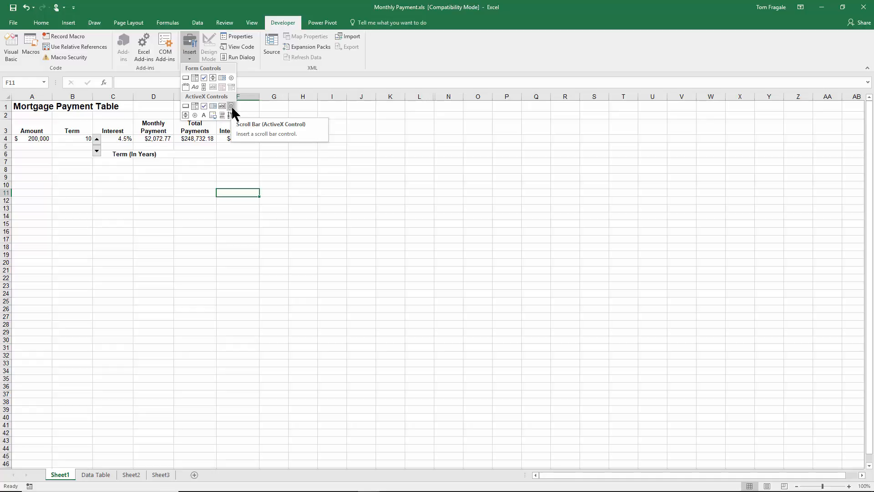
# - Choose the ActiveX Scroll Bar control to draw beside the Amount value in row 4
pyautogui.click(232, 106)
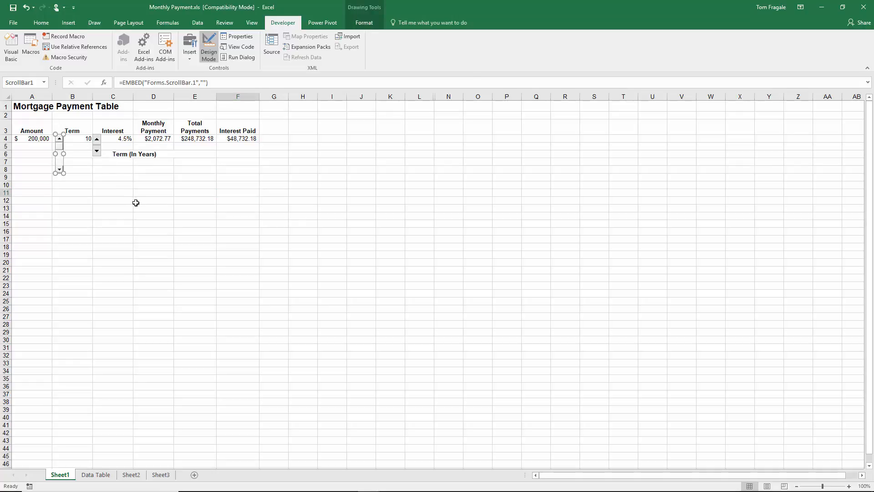
pyautogui.moveTo(117, 208)
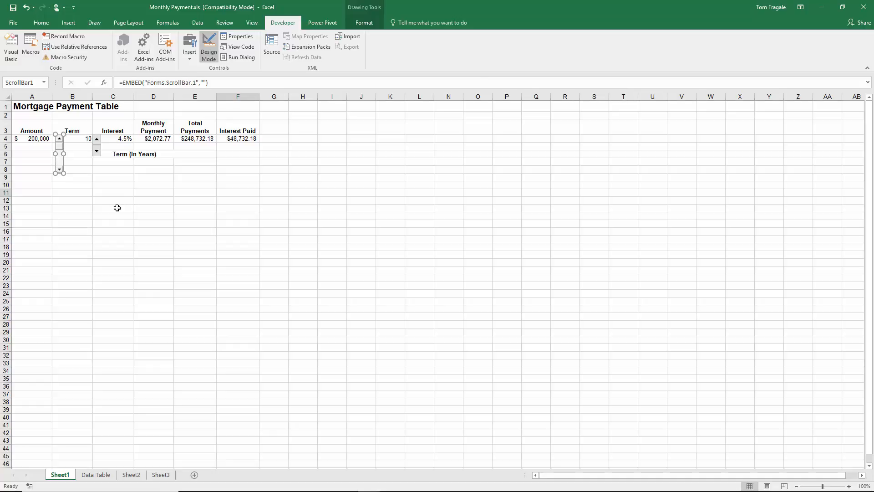
pyautogui.moveTo(18, 147)
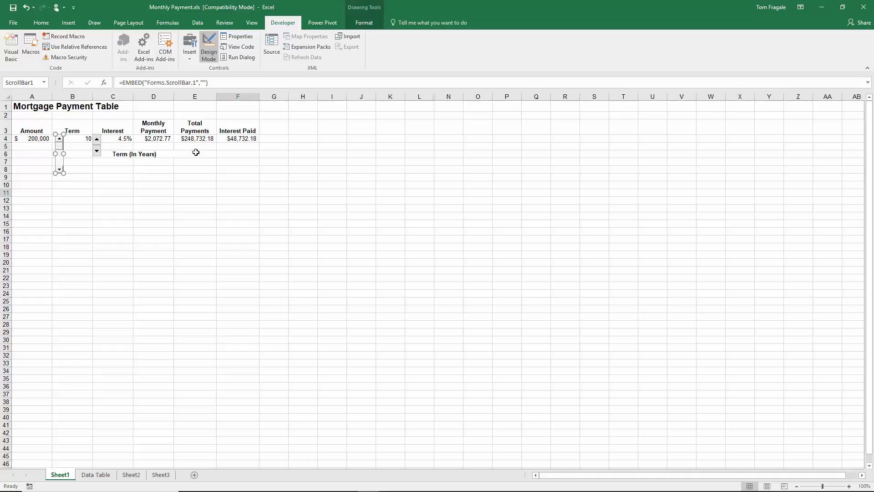
pyautogui.moveTo(191, 153)
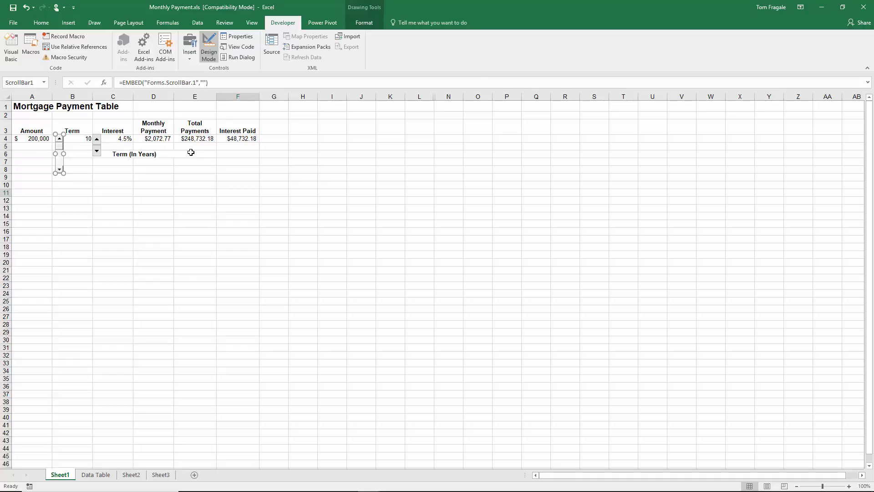
pyautogui.moveTo(58, 154)
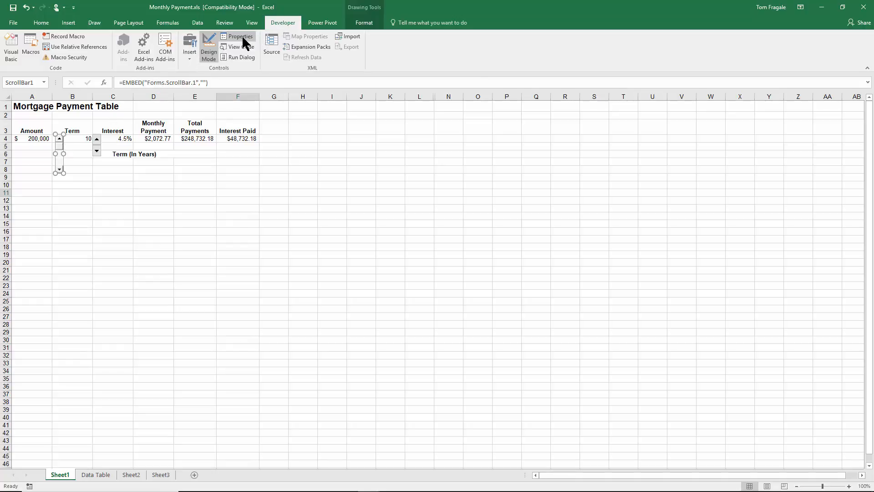
pyautogui.moveTo(242, 36)
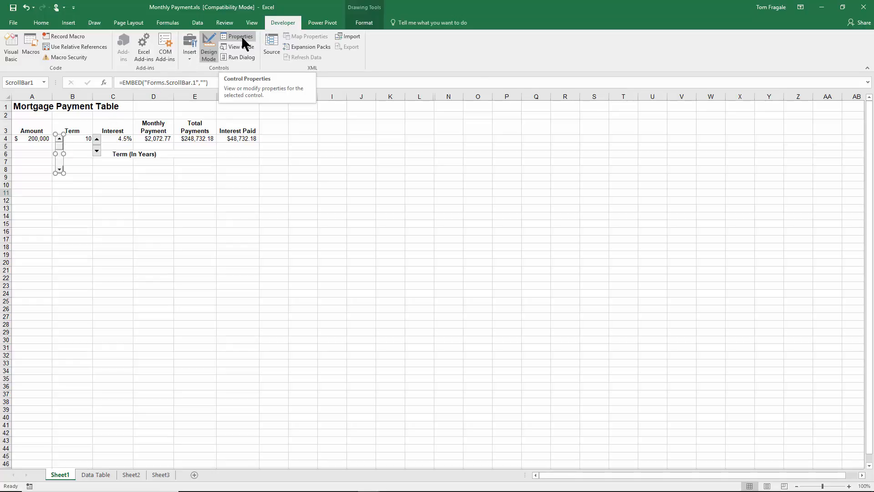
# - Show the new scroll bar's Properties window listed alphabetically
pyautogui.click(240, 36)
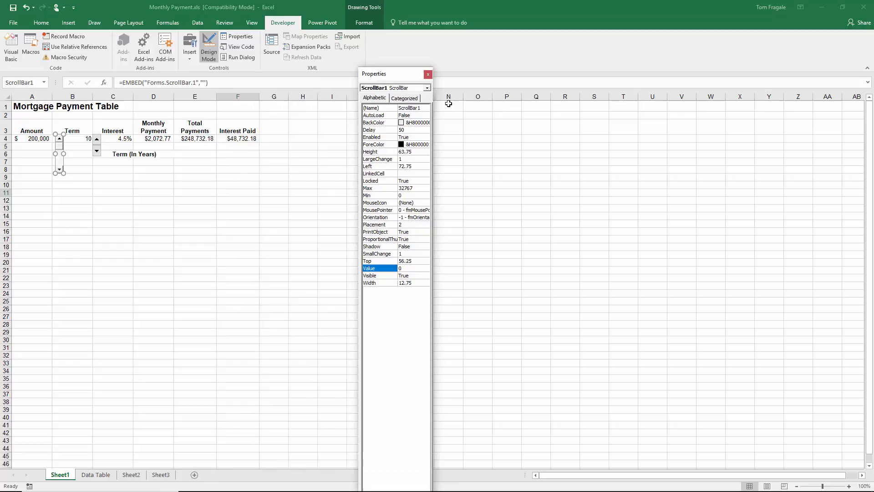
pyautogui.moveTo(376, 104)
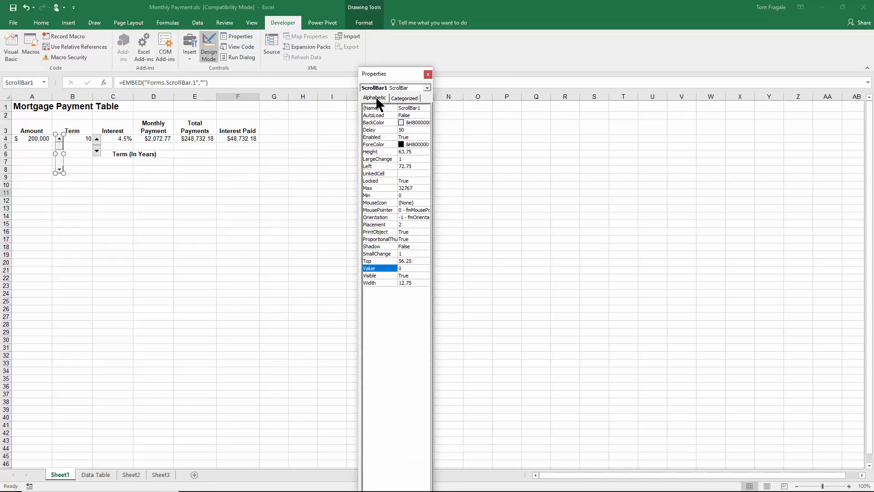
pyautogui.click(404, 98)
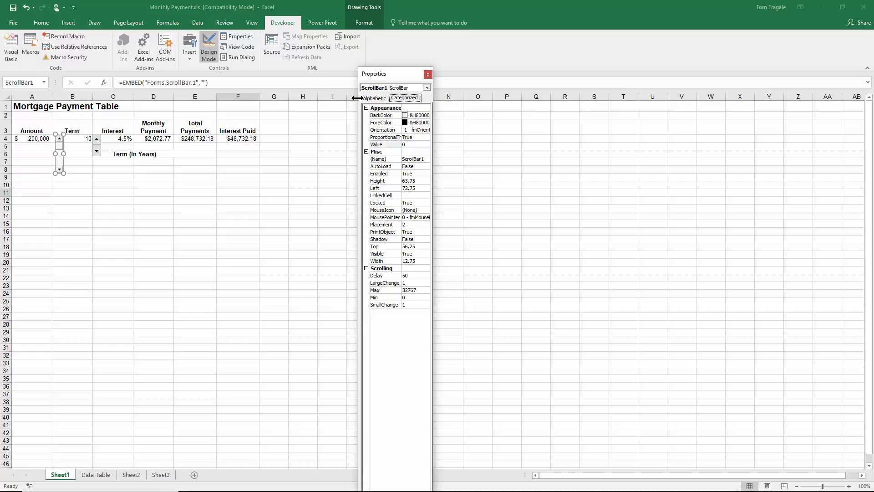
pyautogui.click(373, 98)
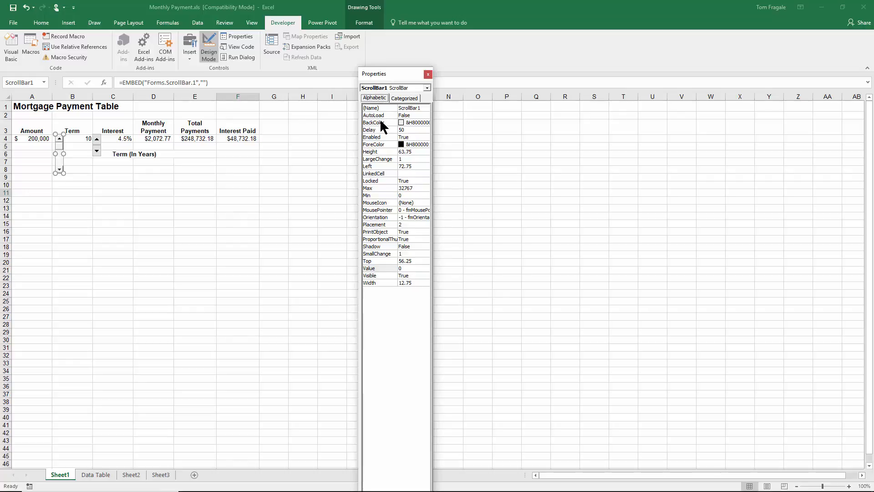
pyautogui.moveTo(379, 156)
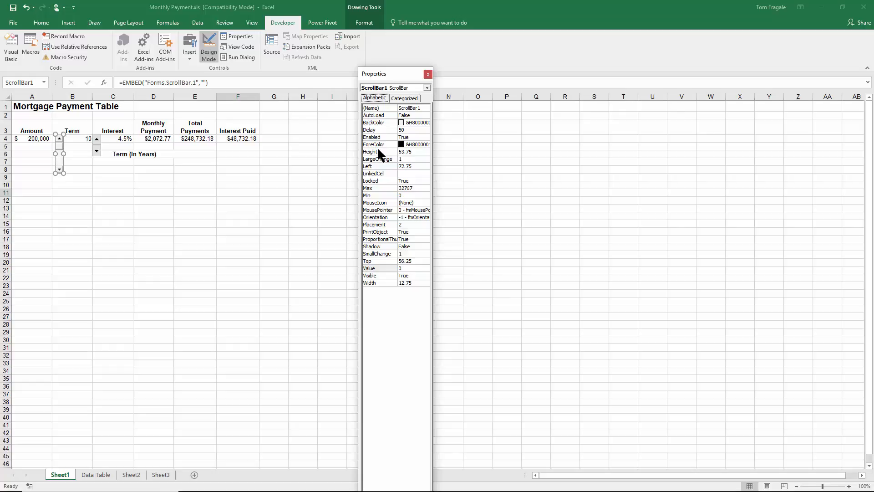
pyautogui.moveTo(382, 156)
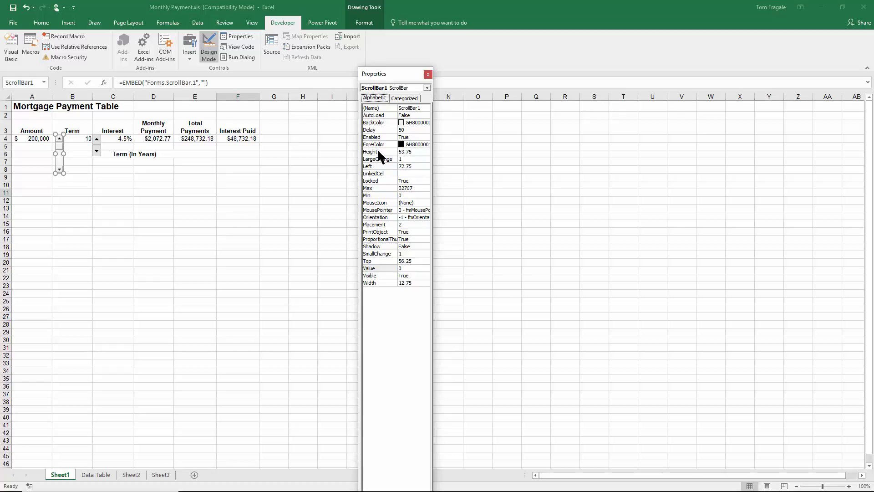
pyautogui.moveTo(416, 196)
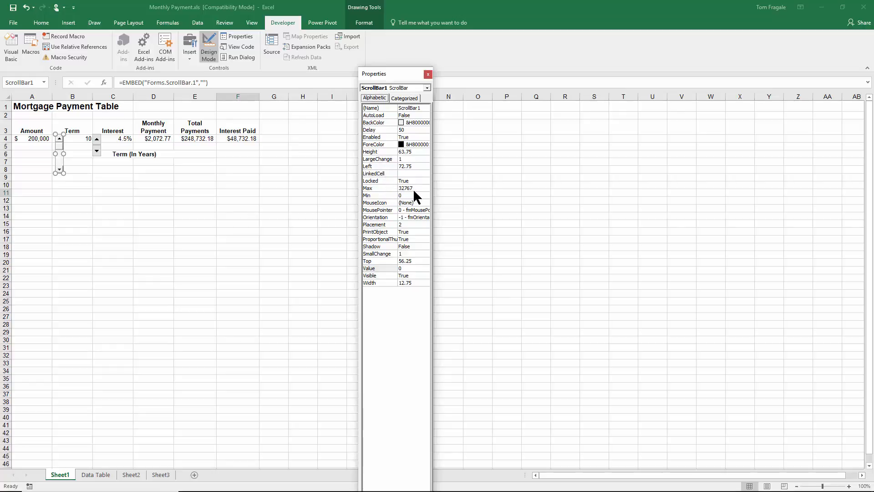
# - Set the scroll bar's Max to 2000000 and Min to 50000
pyautogui.click(379, 188)
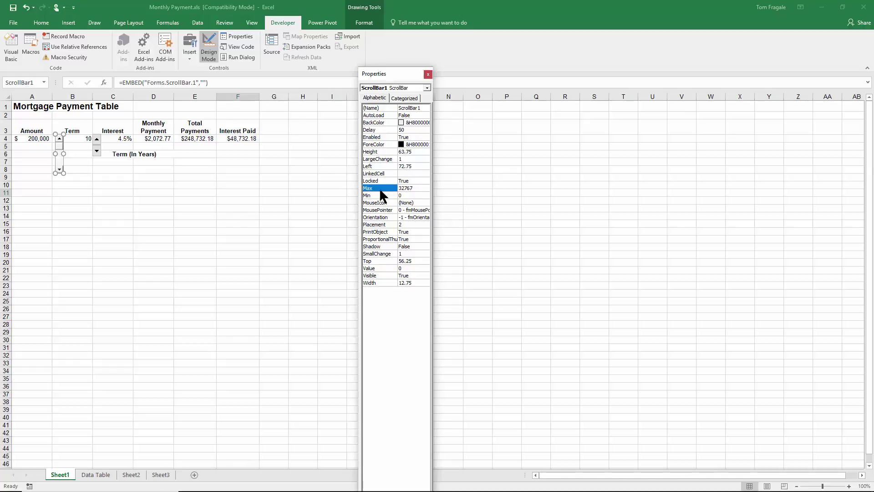
pyautogui.click(406, 187)
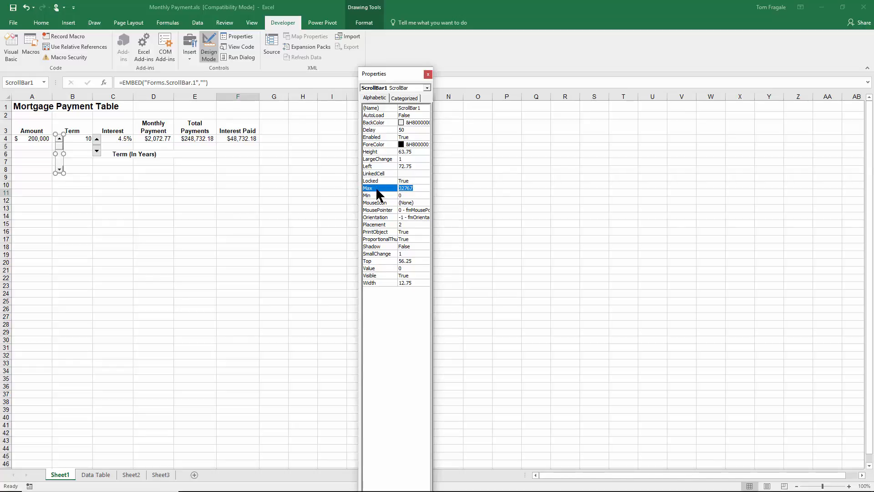
pyautogui.write('1000')
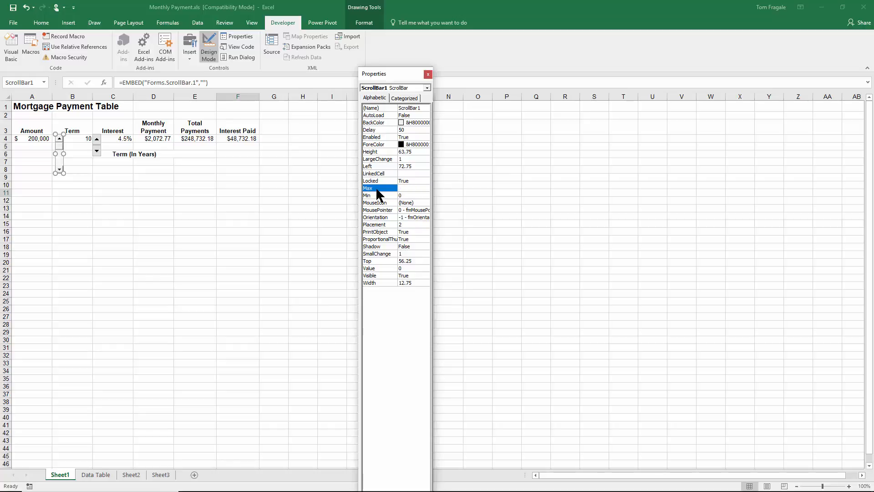
pyautogui.write('2000000')
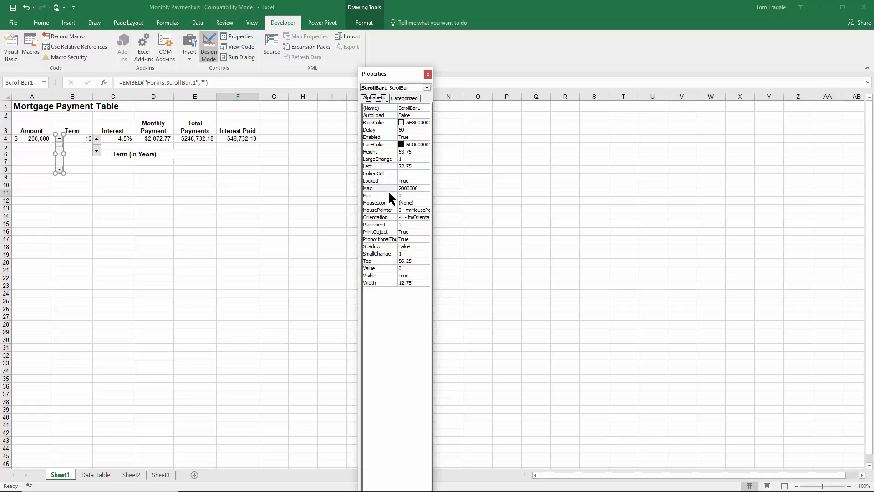
pyautogui.click(379, 195)
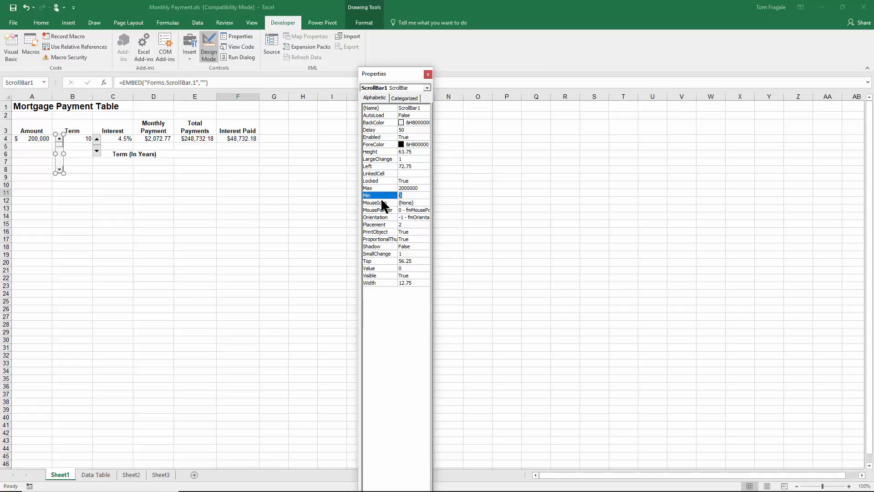
pyautogui.moveTo(419, 204)
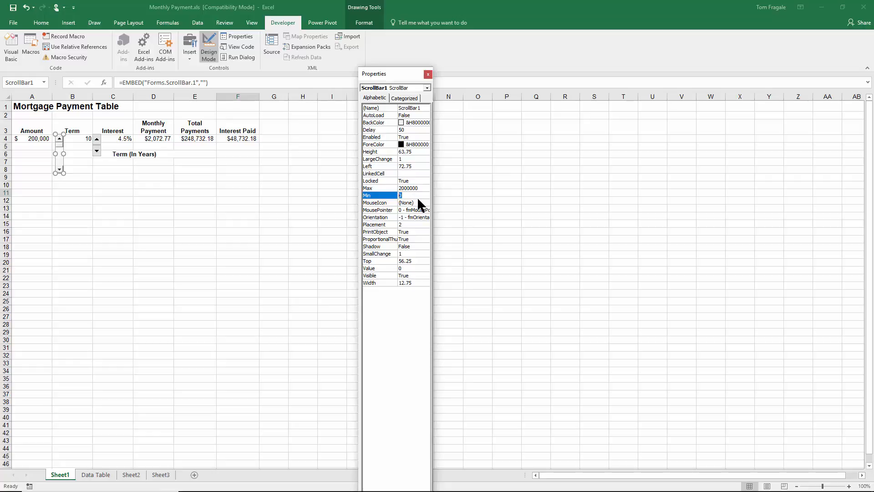
pyautogui.write('50000')
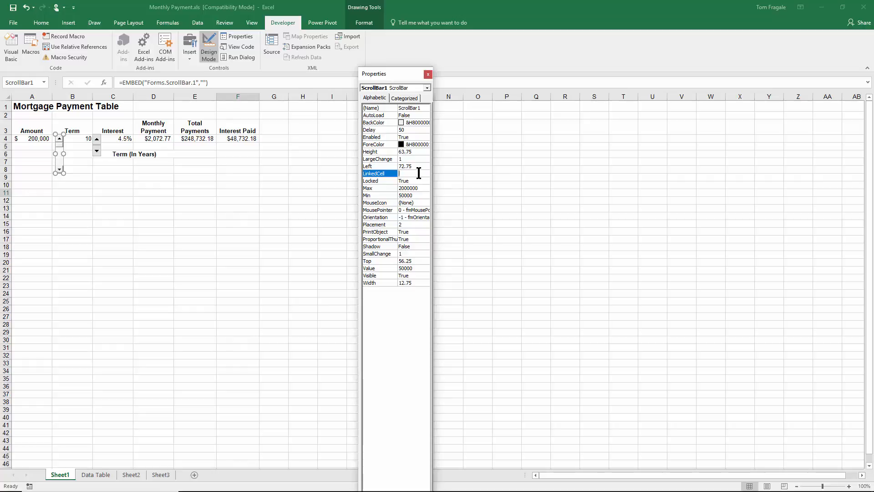
# - Link the scroll bar to cell A4 and close its properties window
pyautogui.write('a')
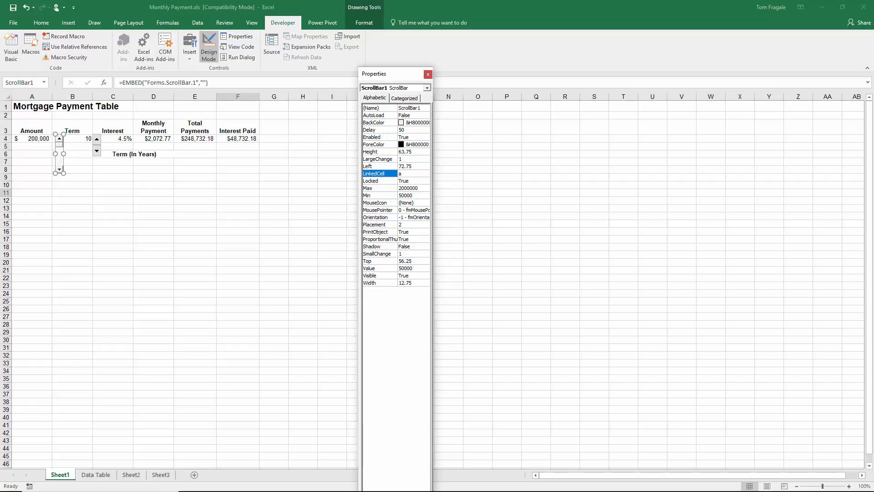
pyautogui.write('4')
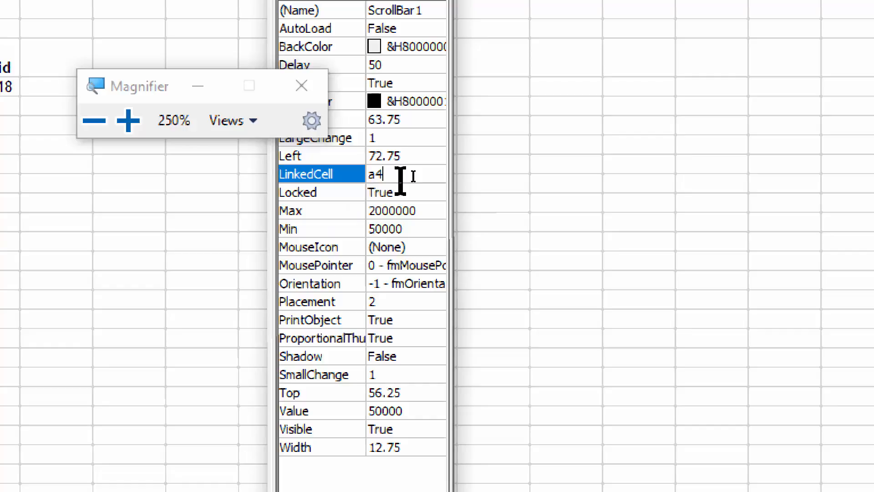
pyautogui.moveTo(418, 233)
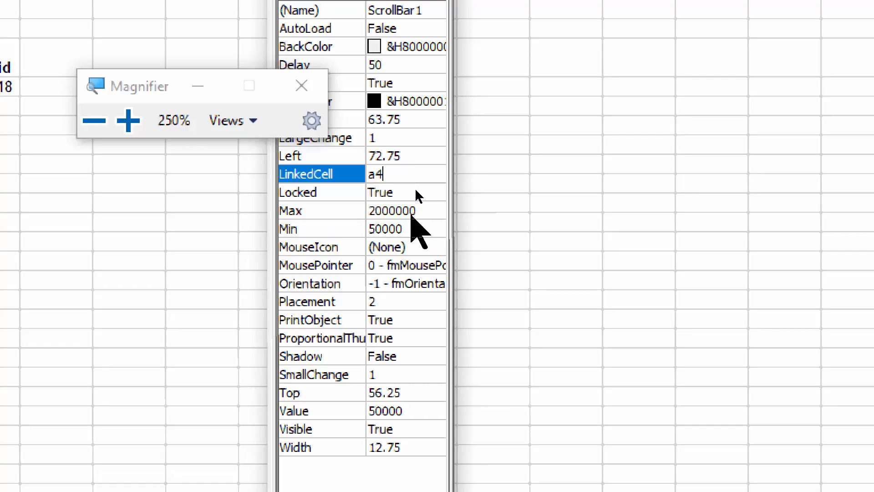
pyautogui.moveTo(404, 251)
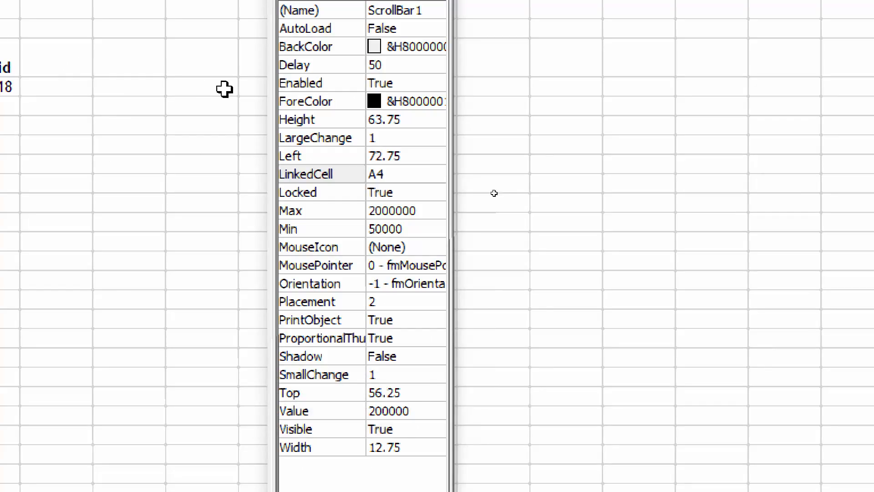
pyautogui.moveTo(666, 251)
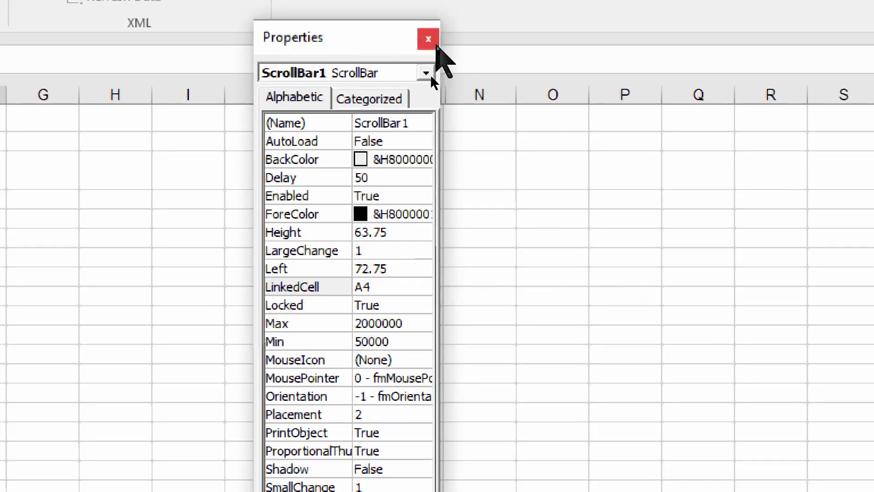
pyautogui.click(428, 39)
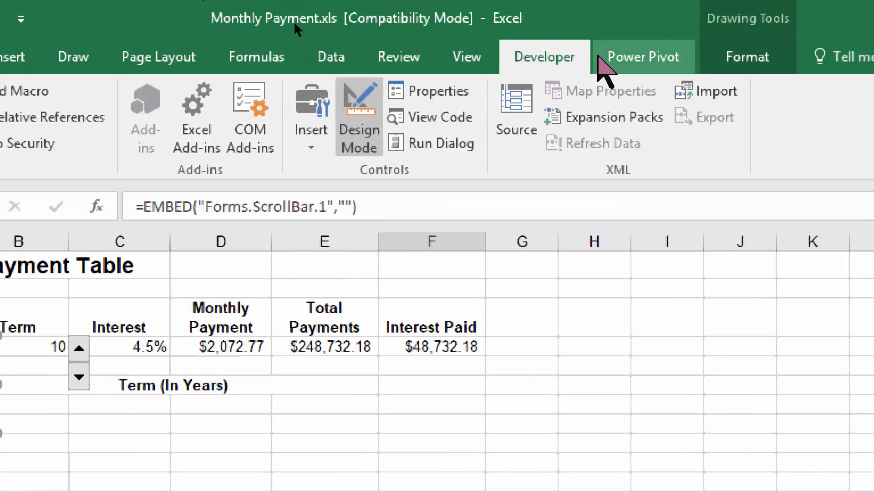
pyautogui.click(432, 90)
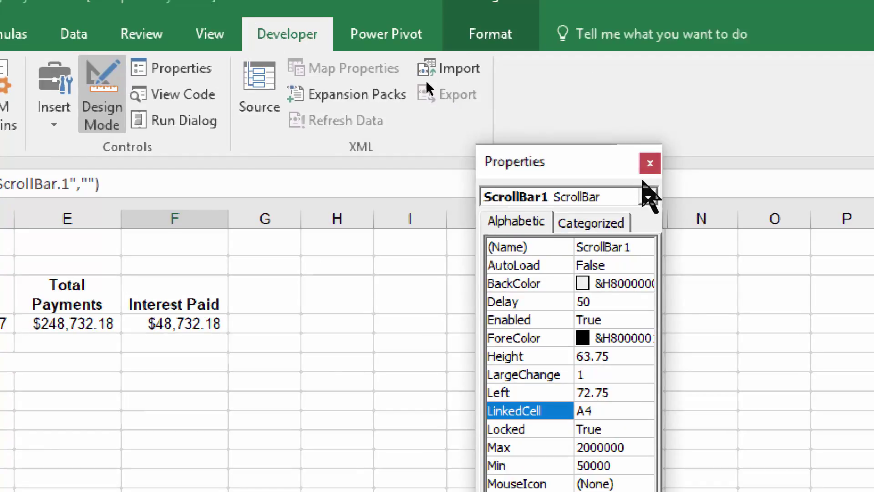
pyautogui.click(650, 163)
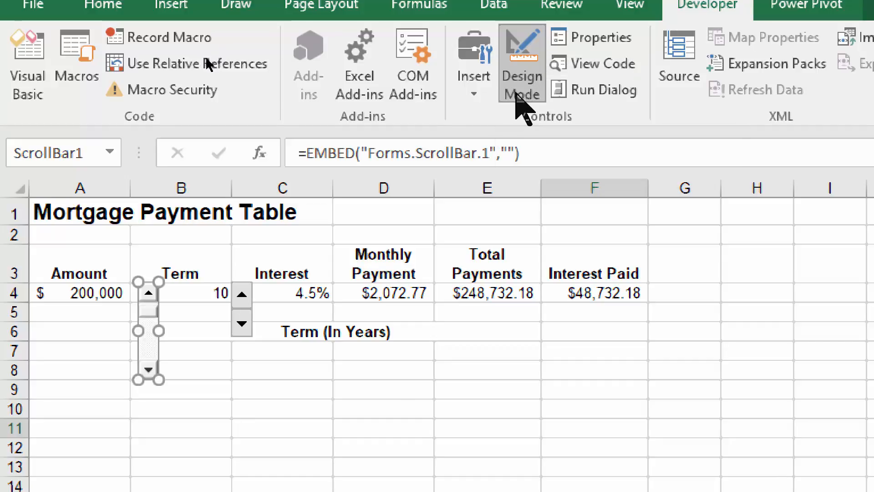
# - Turn design mode off and drag the scroll bar so the Amount reaches its 50,000 minimum
pyautogui.click(594, 438)
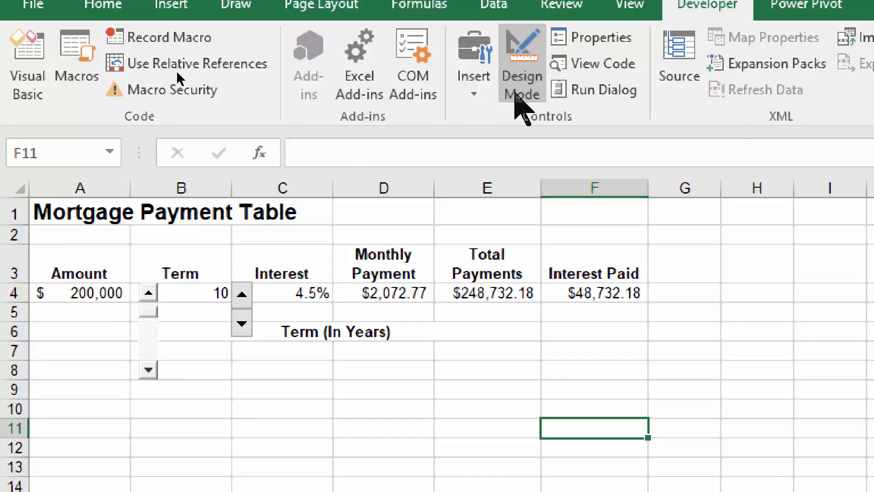
pyautogui.click(522, 54)
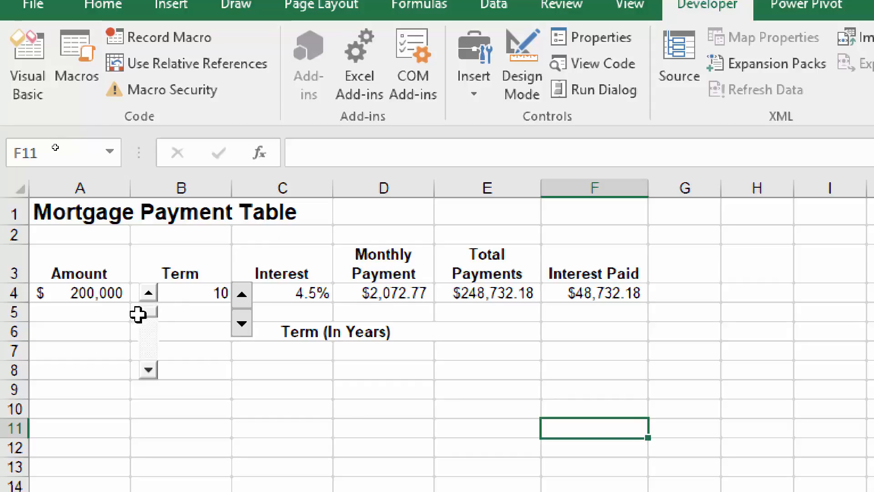
pyautogui.moveTo(146, 317)
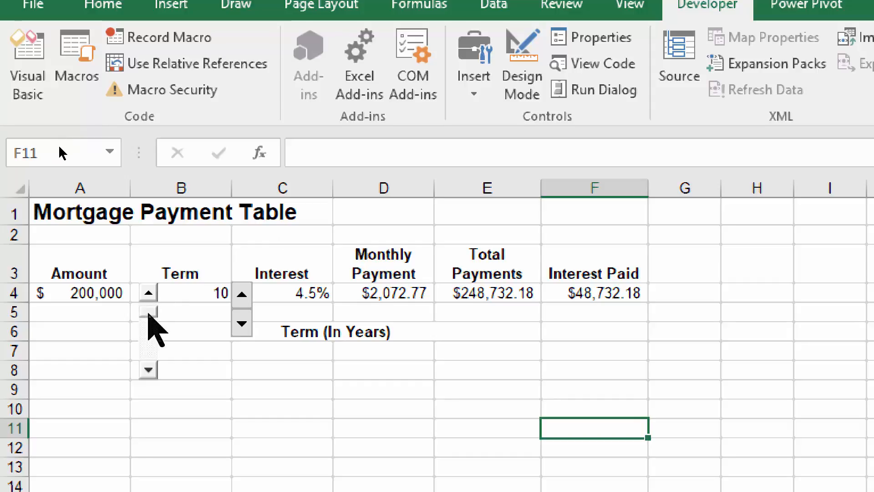
pyautogui.click(148, 315)
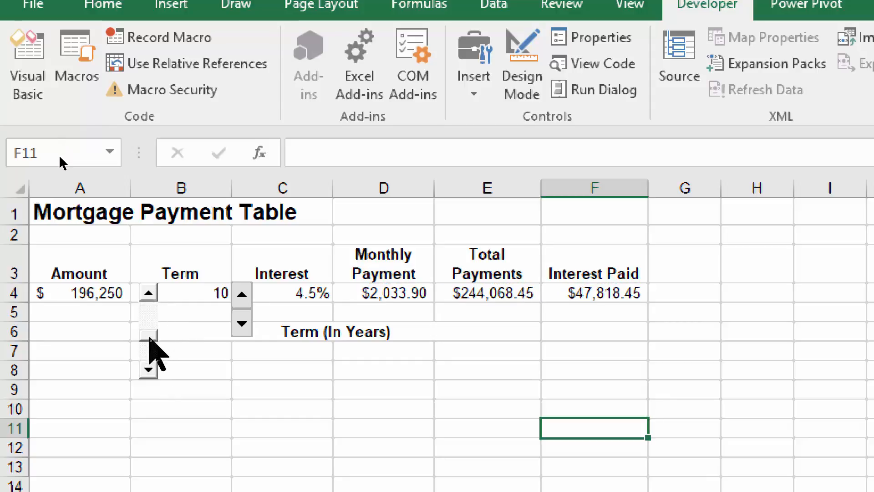
pyautogui.moveTo(150, 334); pyautogui.dragTo(149, 309)
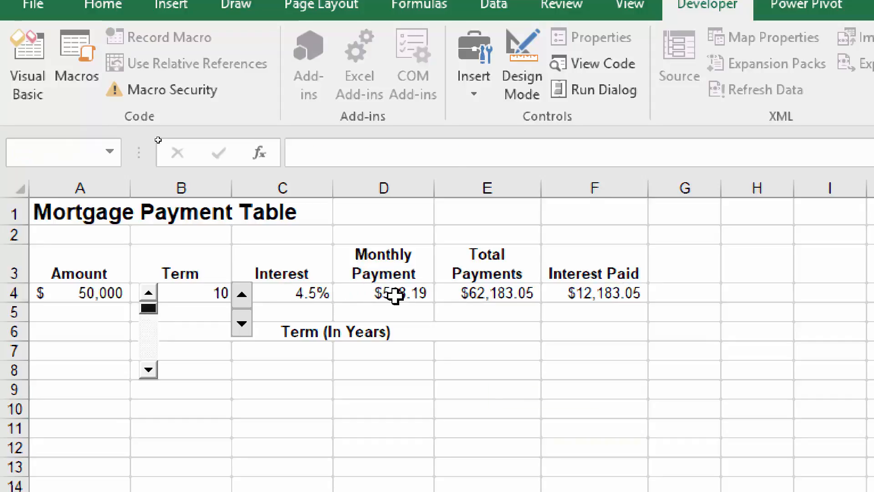
# - Check the PMT formula in D4, jump the Amount higher, then drag back to 50,000
pyautogui.click(384, 294)
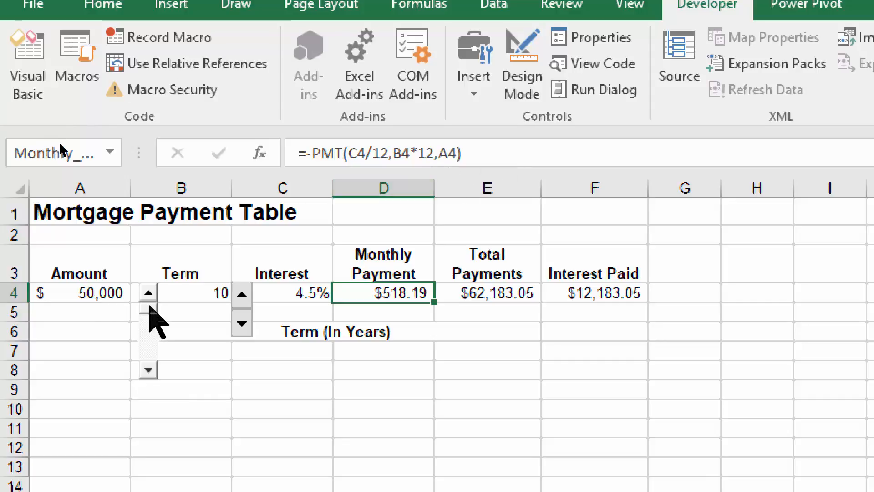
pyautogui.click(150, 292)
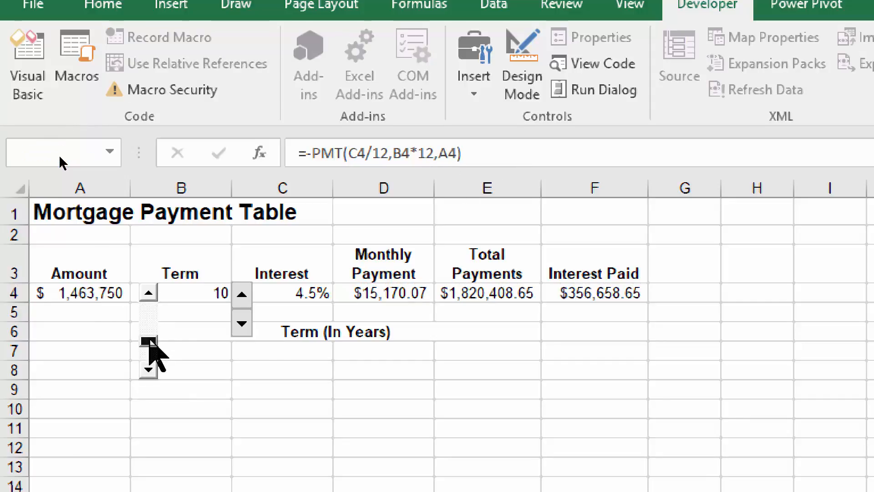
pyautogui.moveTo(147, 351); pyautogui.dragTo(147, 313)
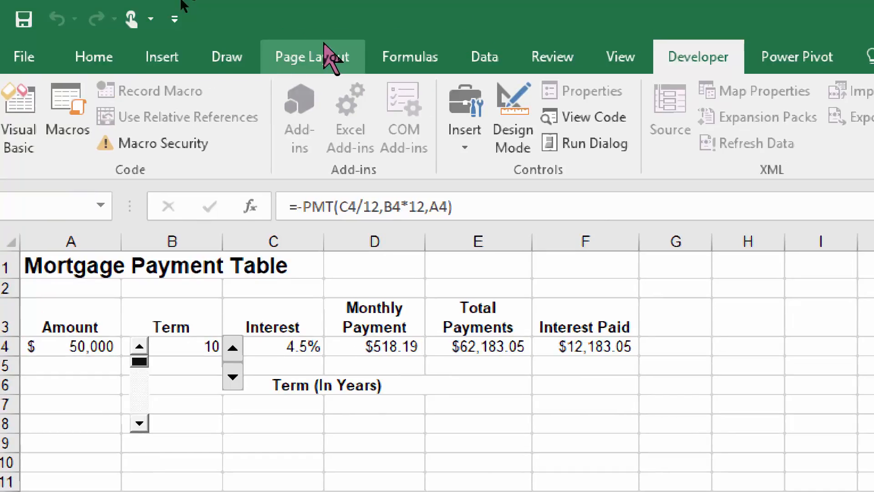
pyautogui.moveTo(701, 69)
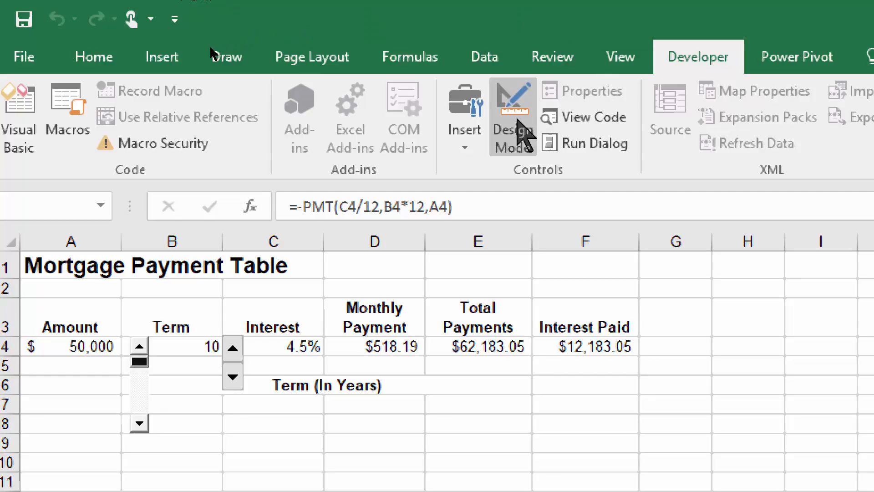
# - Switch design mode back on so the Amount scroll bar can be edited
pyautogui.click(374, 346)
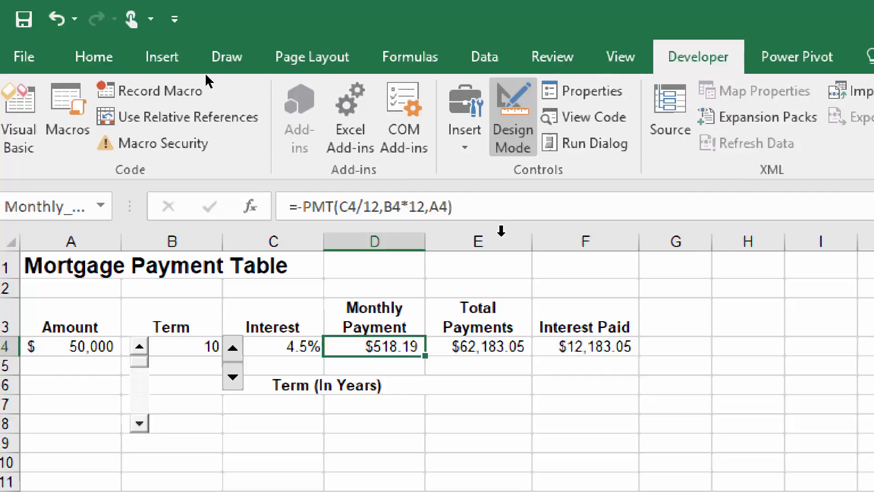
pyautogui.moveTo(513, 116)
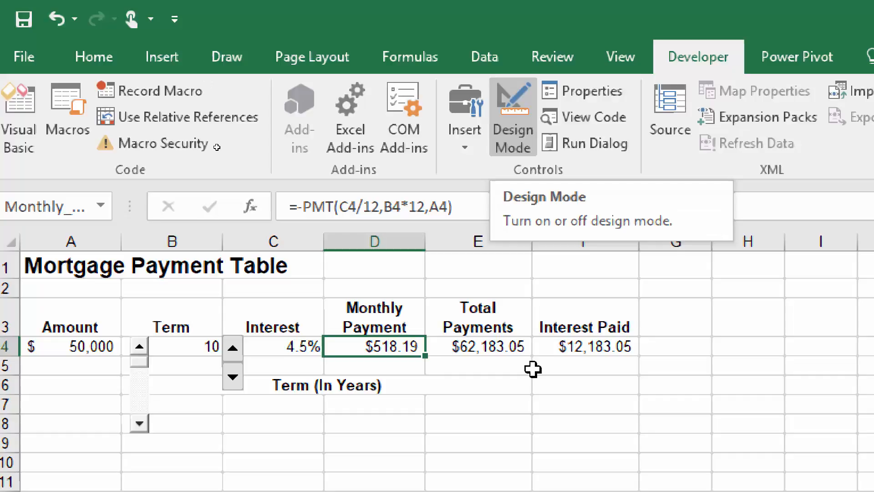
pyautogui.moveTo(141, 386)
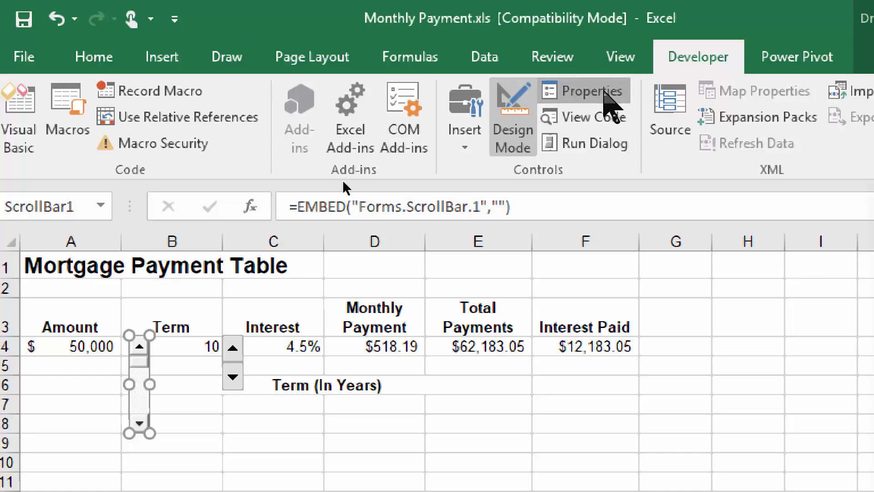
# - Set the scroll bar's LargeChange to 1000 and SmallChange to 100 in its properties
pyautogui.click(588, 90)
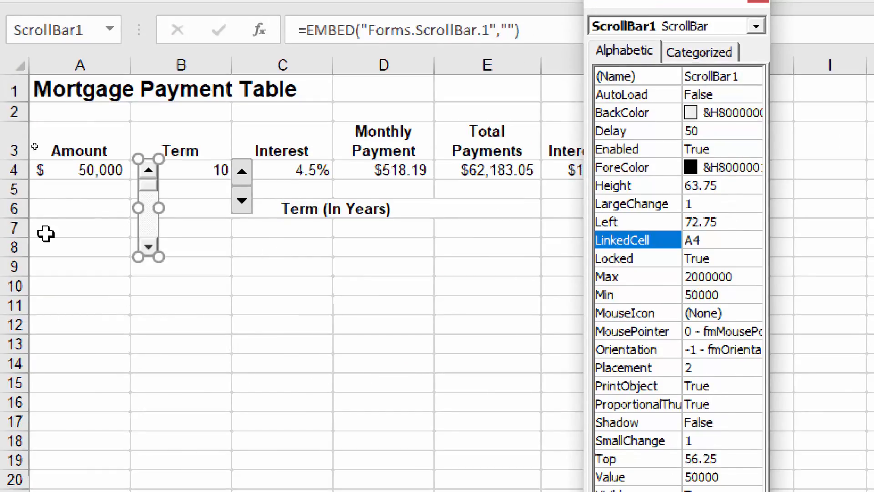
pyautogui.moveTo(138, 231)
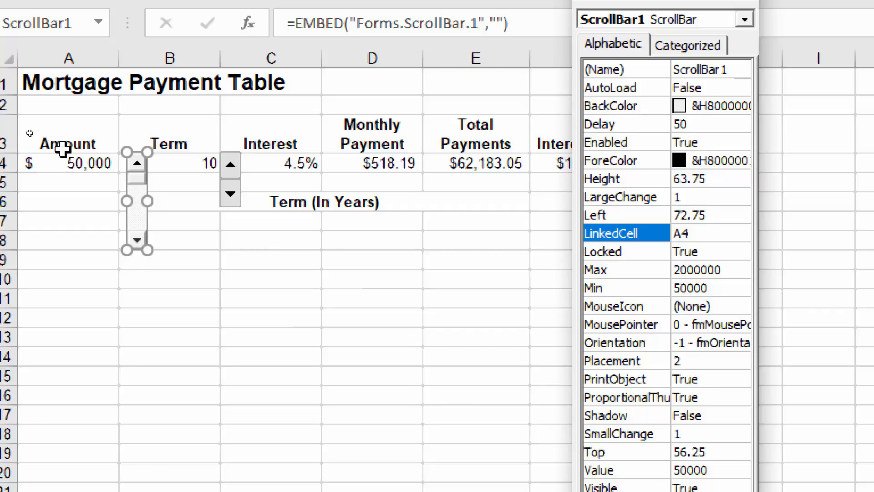
pyautogui.click(627, 197)
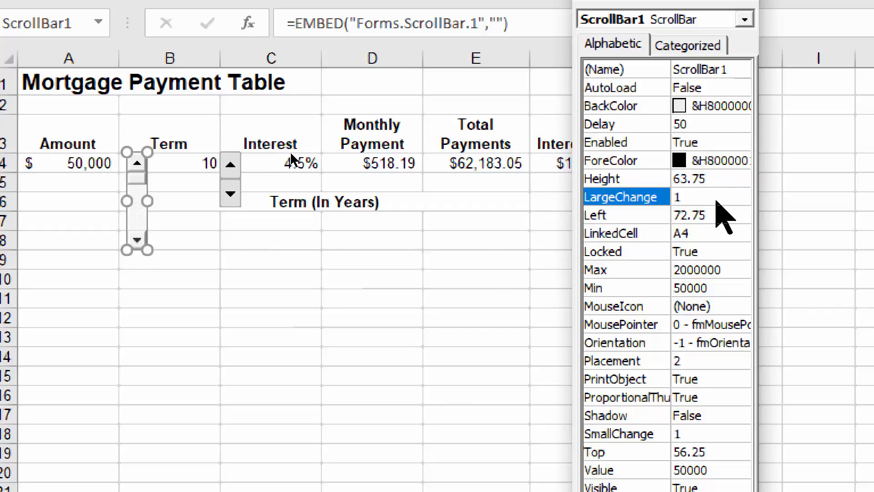
pyautogui.click(710, 197)
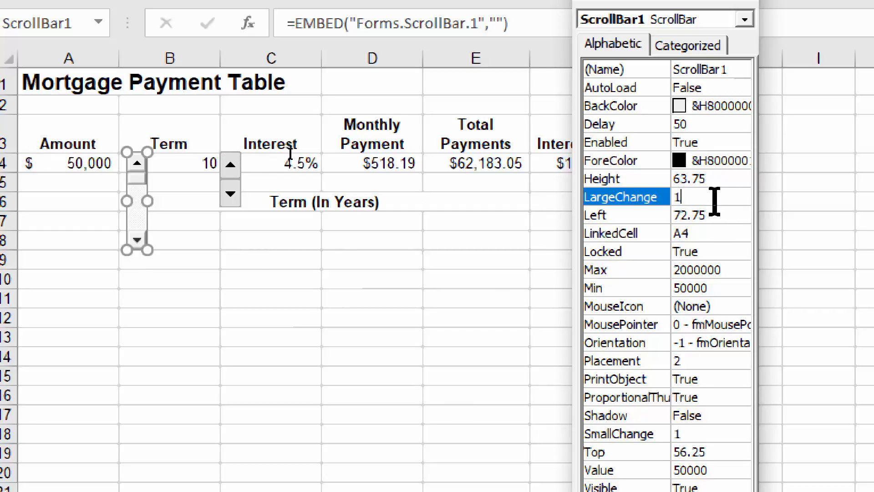
pyautogui.write('000')
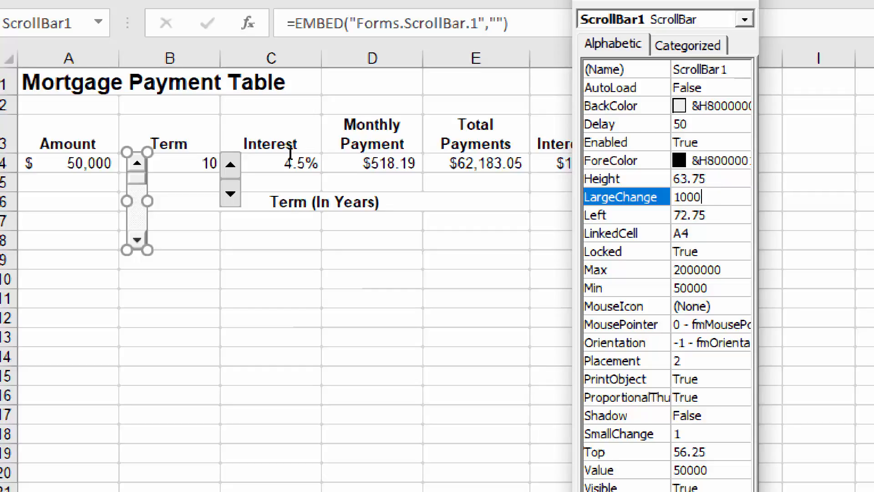
pyautogui.click(619, 433)
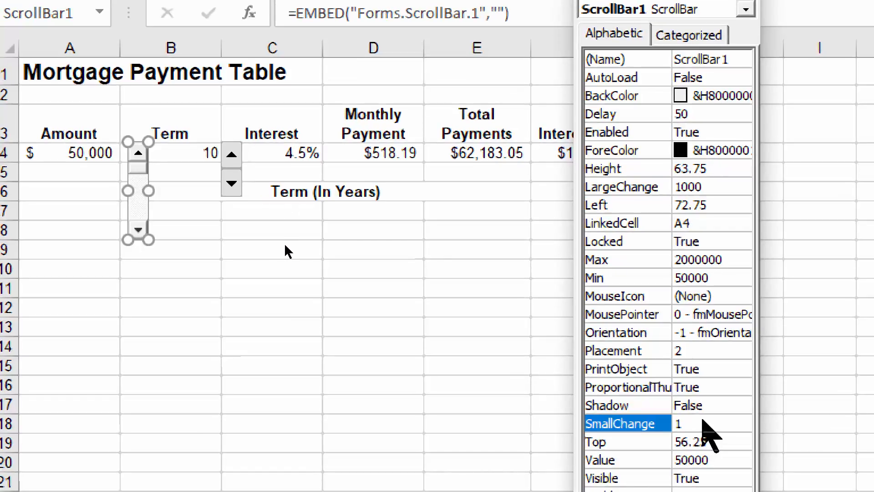
pyautogui.write('100')
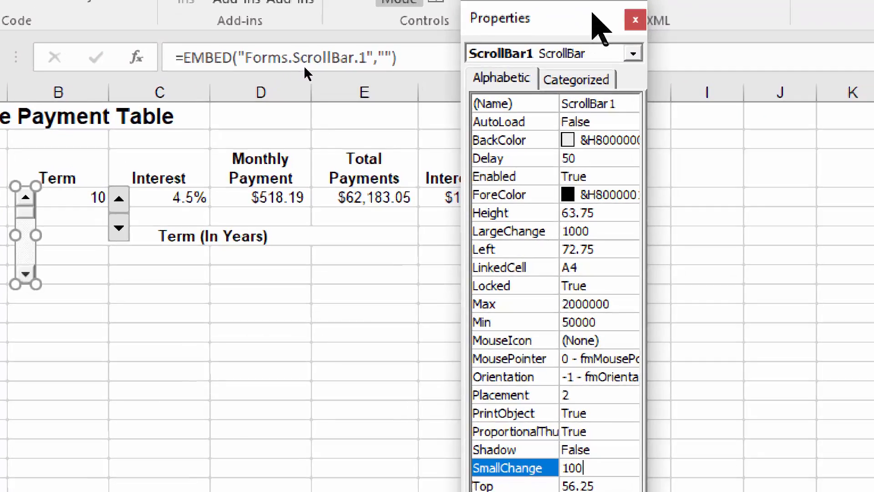
# - Close the properties window and turn design mode off so the scroll bar works
pyautogui.click(631, 17)
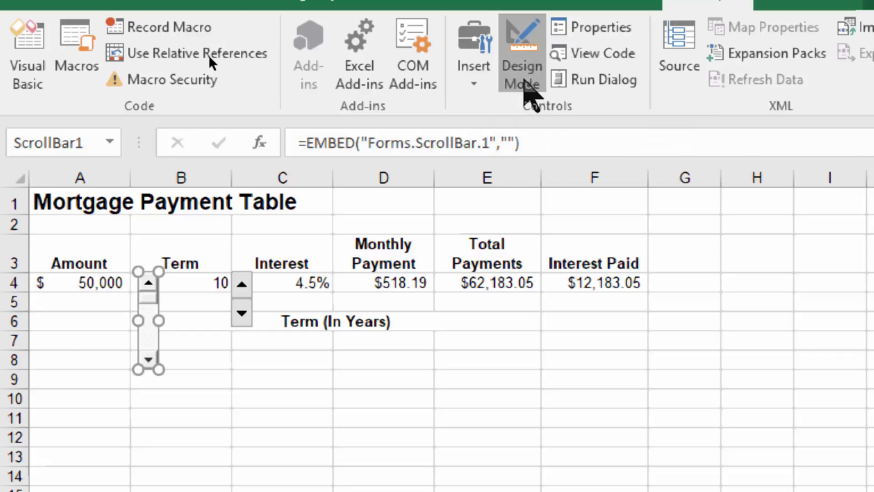
pyautogui.click(522, 41)
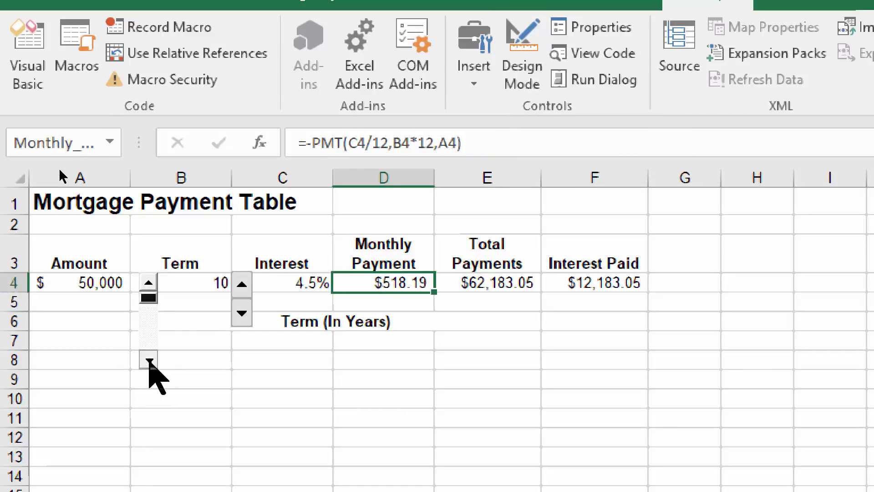
# - Nudge the Amount up and down from 50,000 in steps of 100 with the scroll bar arrows
pyautogui.click(149, 361)
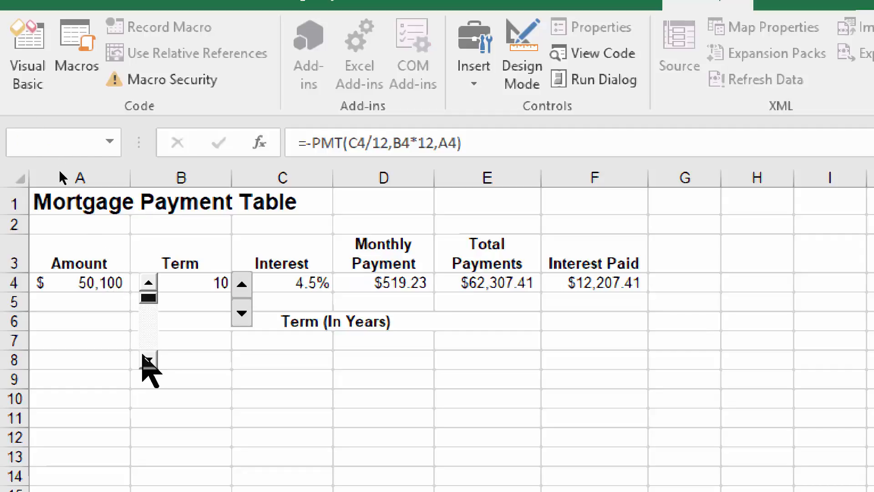
pyautogui.click(150, 359)
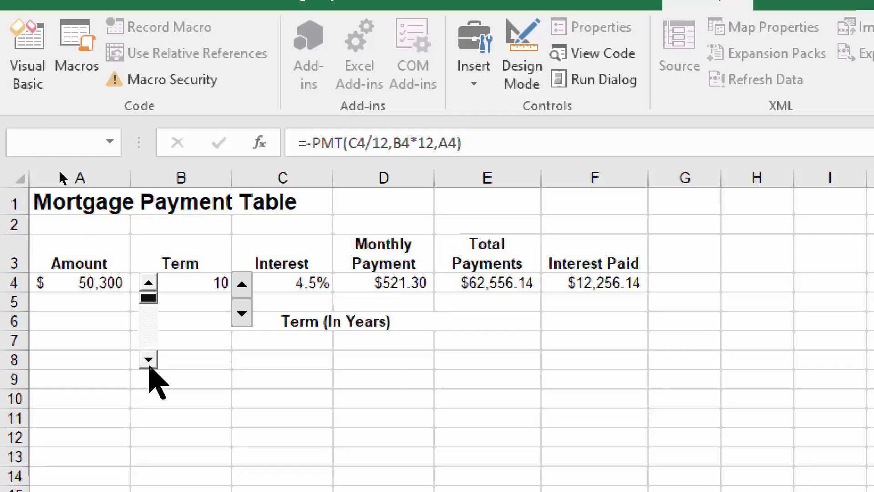
pyautogui.click(147, 282)
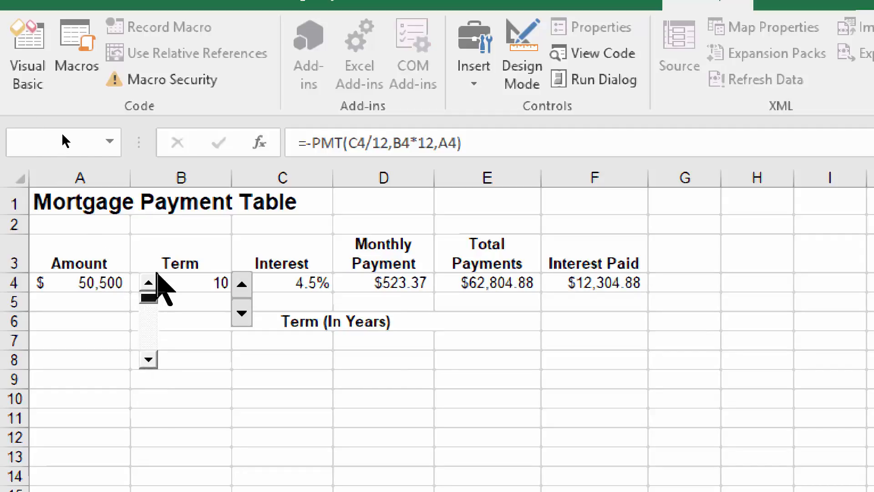
pyautogui.click(147, 284)
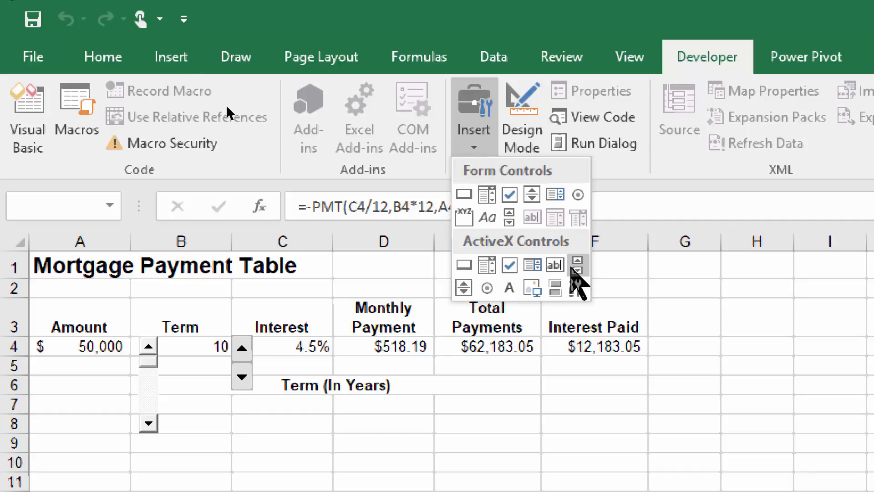
pyautogui.moveTo(577, 264)
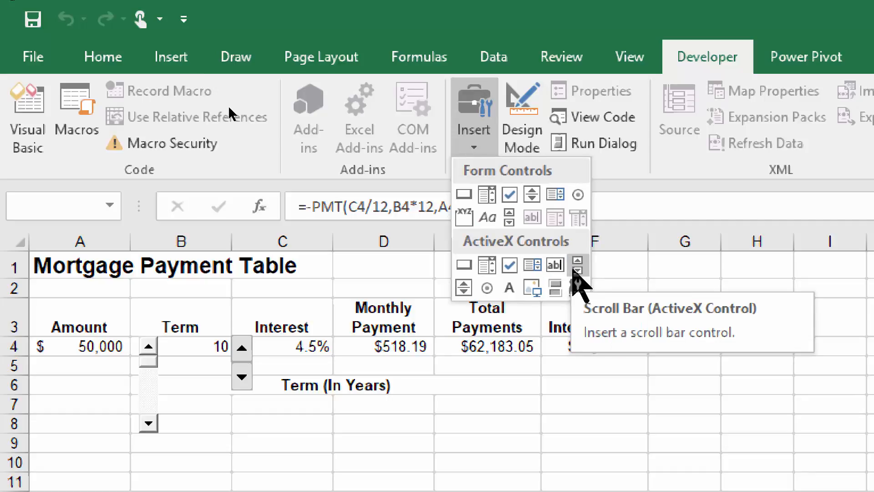